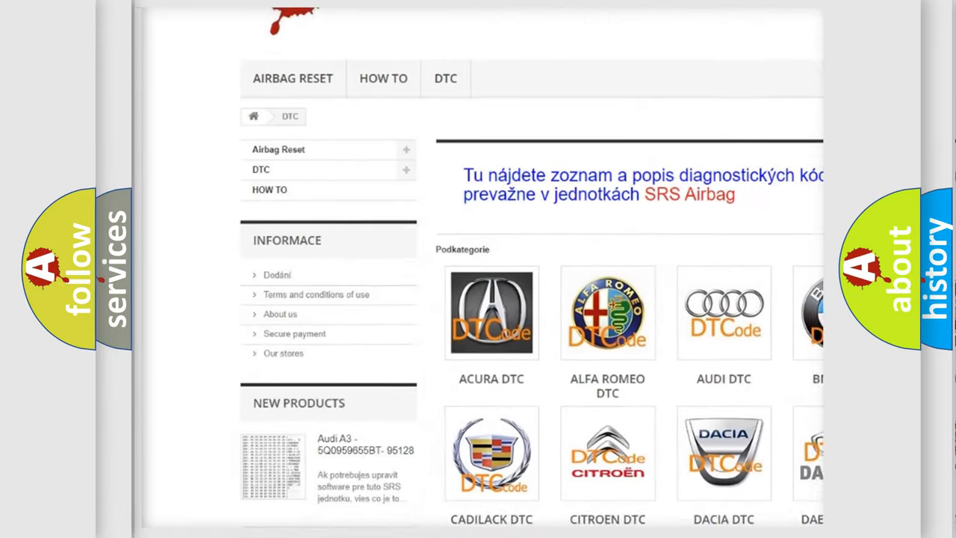
scroll(down, 3)
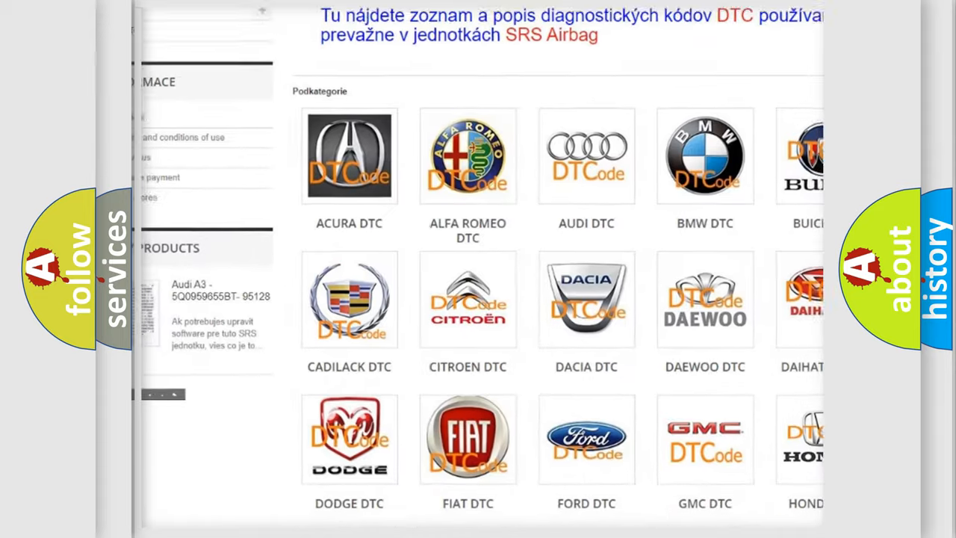
scroll(down, 3)
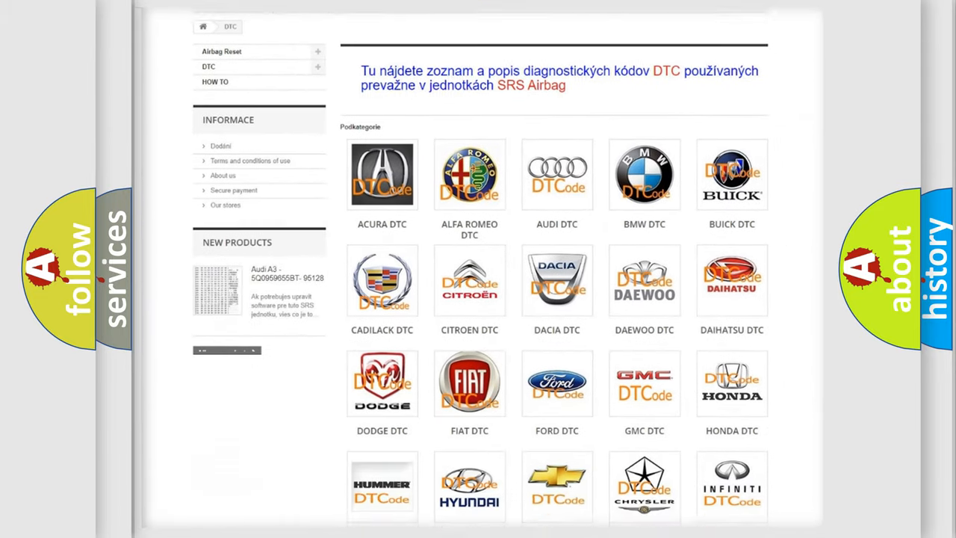
scroll(down, 3)
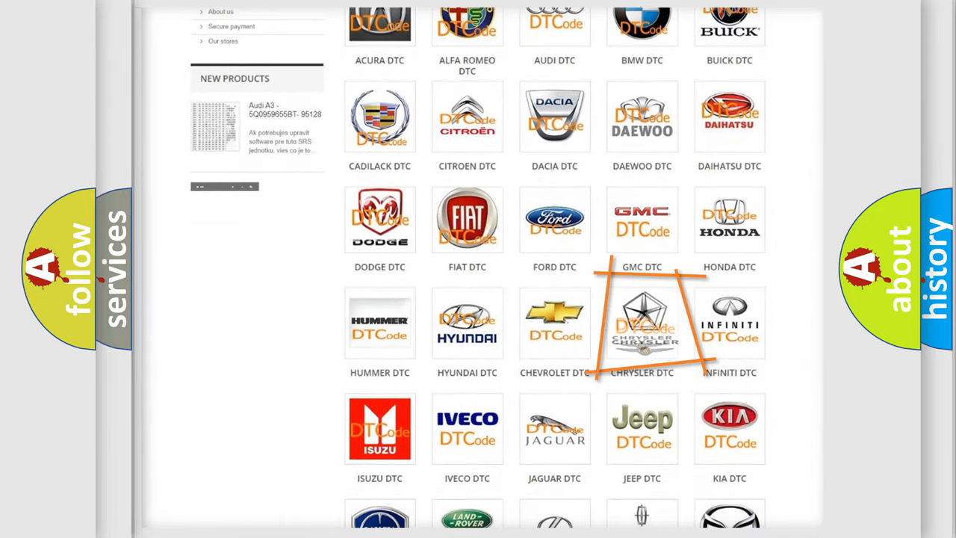